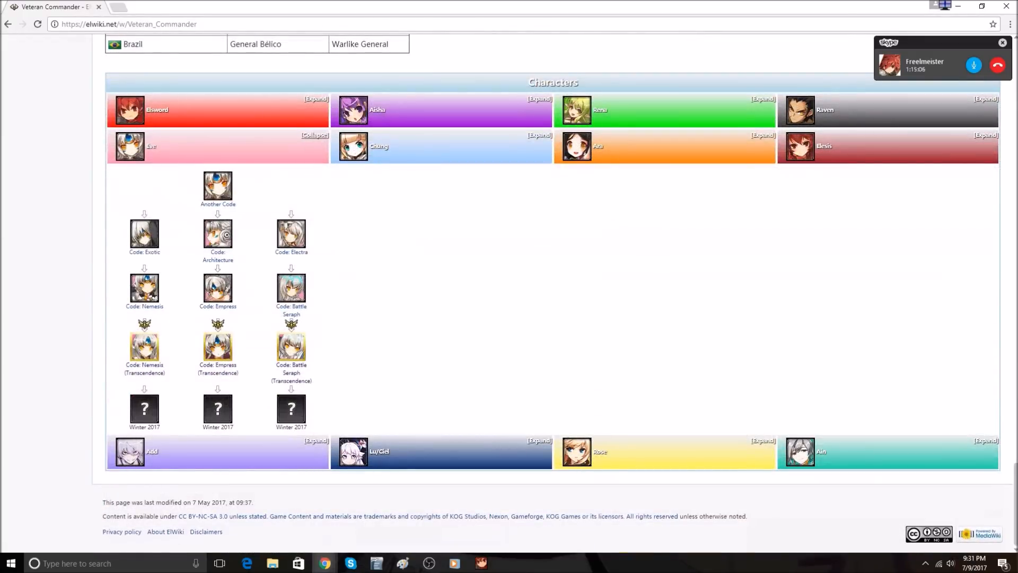
View the Code: Battle Seraph class page from Eve's class tree and scroll through it.
click(217, 234)
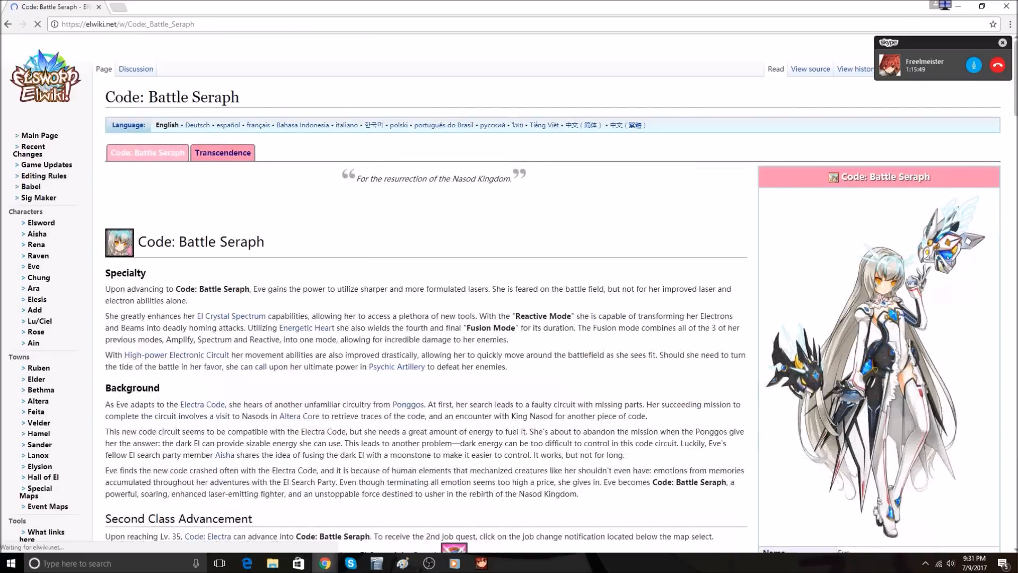
scroll(down, 3)
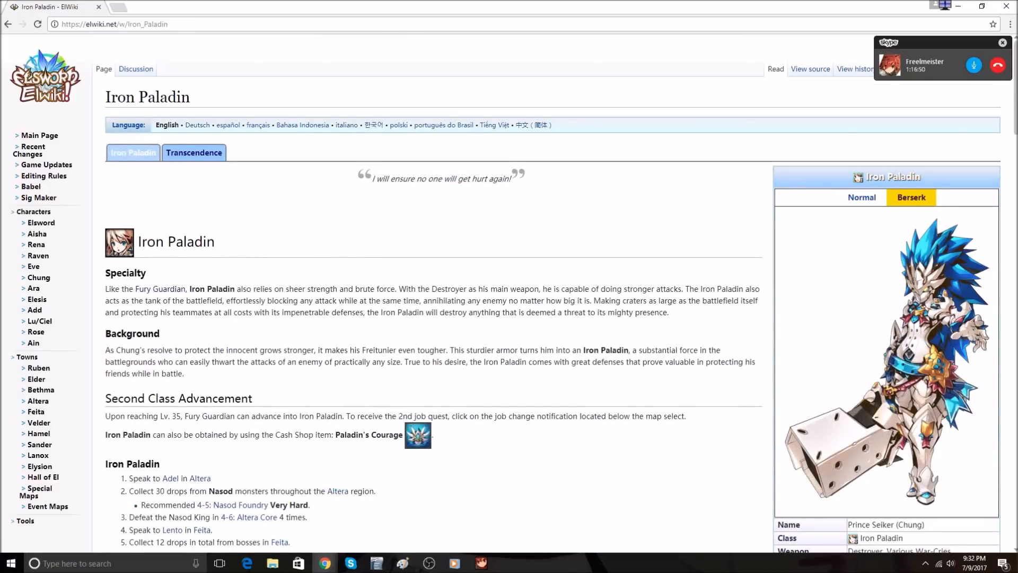
Reach Chung's class tree and go to the Deadly Chaser class page.
click(862, 198)
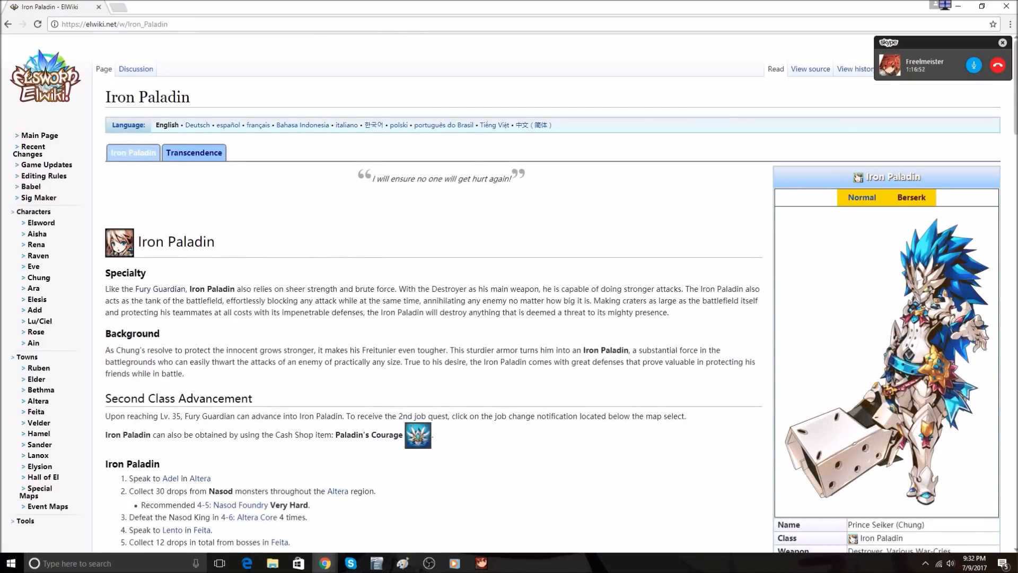
scroll(down, 3)
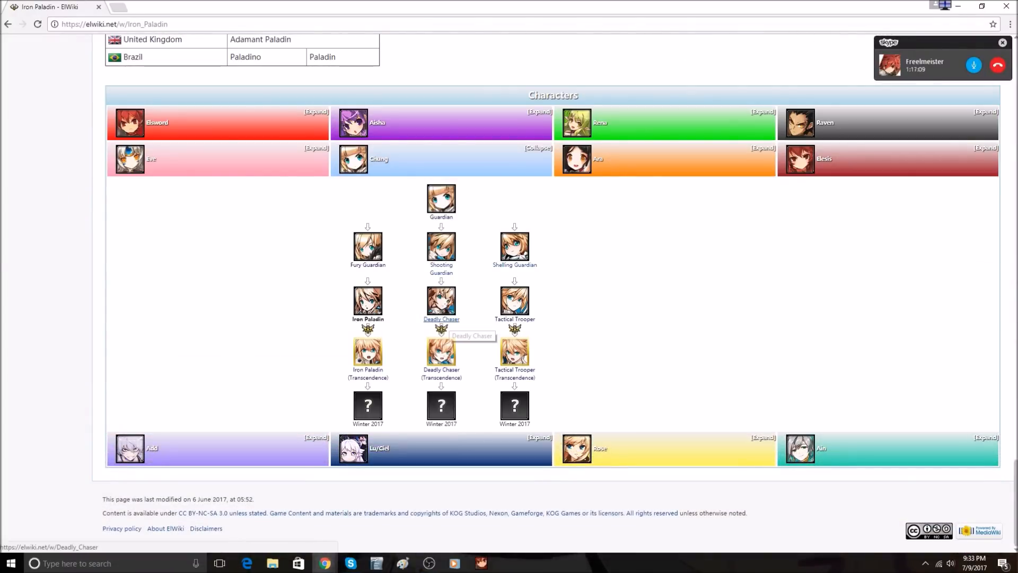
click(441, 318)
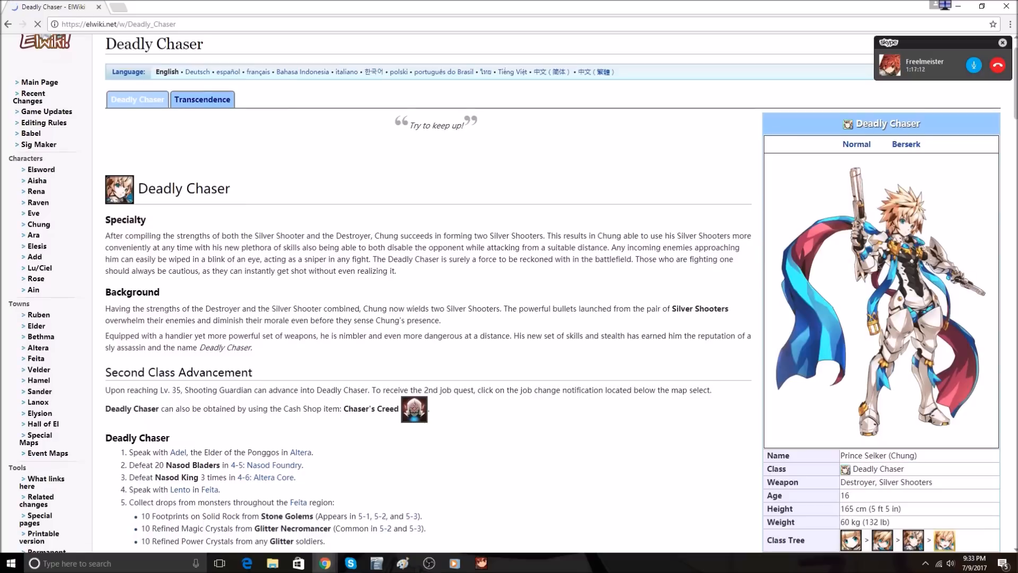
Read through the Deadly Chaser combos section.
click(857, 144)
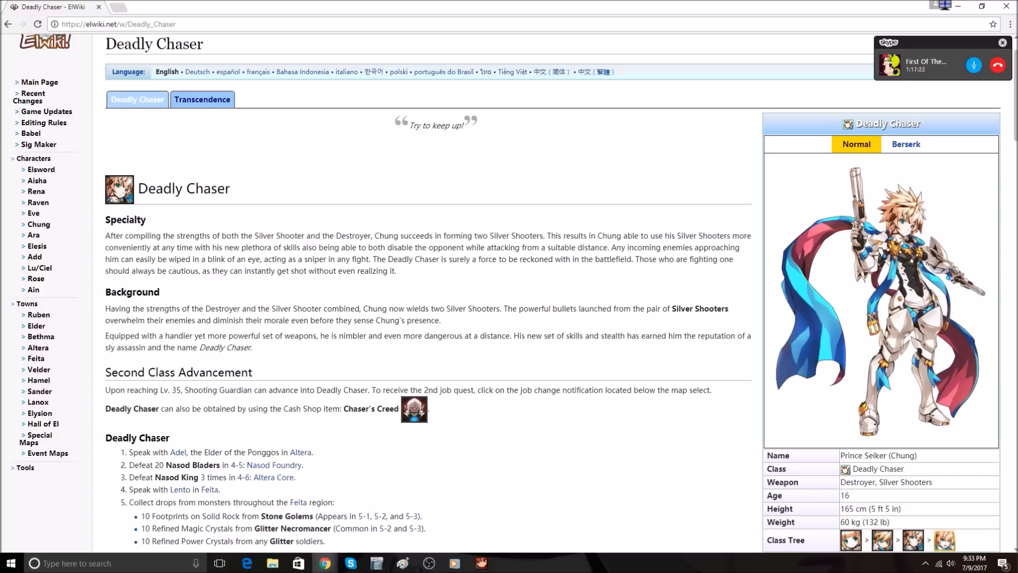
scroll(down, 3)
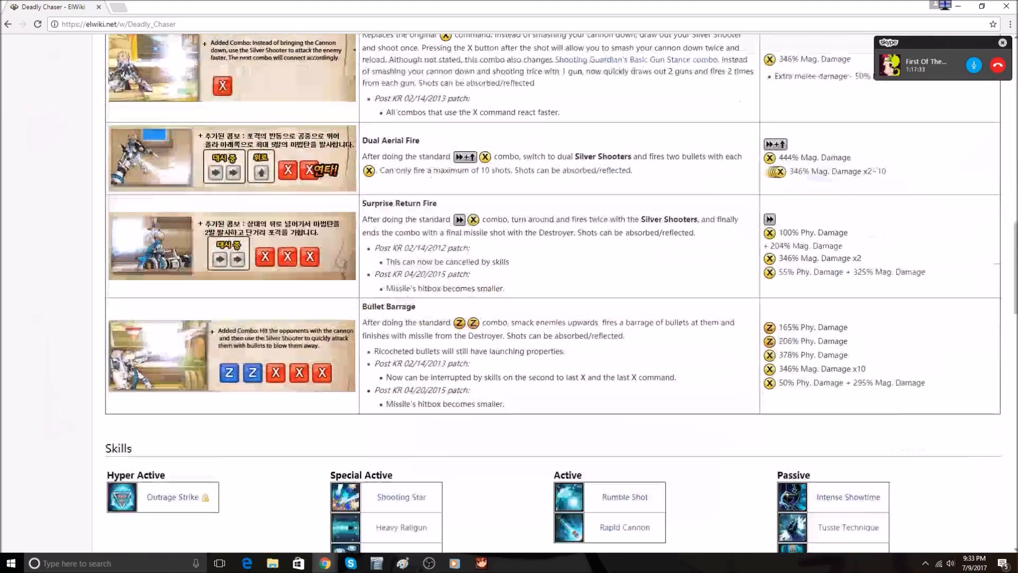
scroll(down, 3)
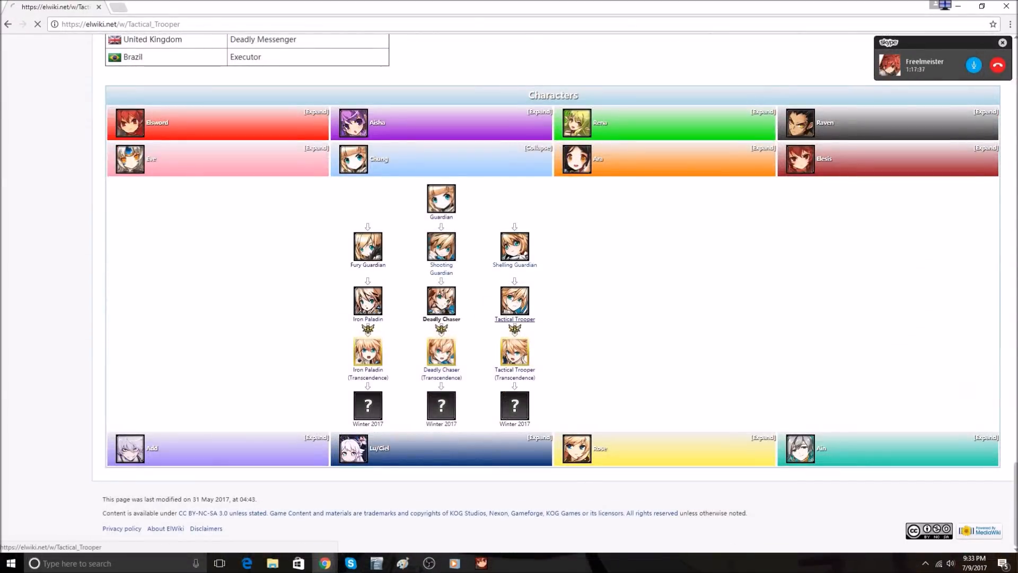
Load the Tactical Trooper page and expand Ara's class tree in the Characters box.
click(515, 320)
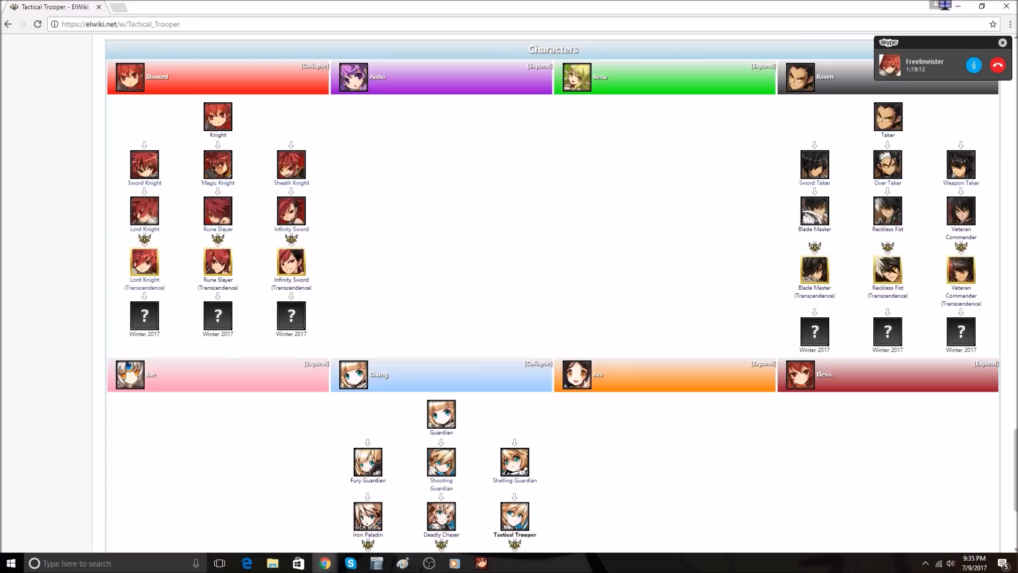
scroll(down, 3)
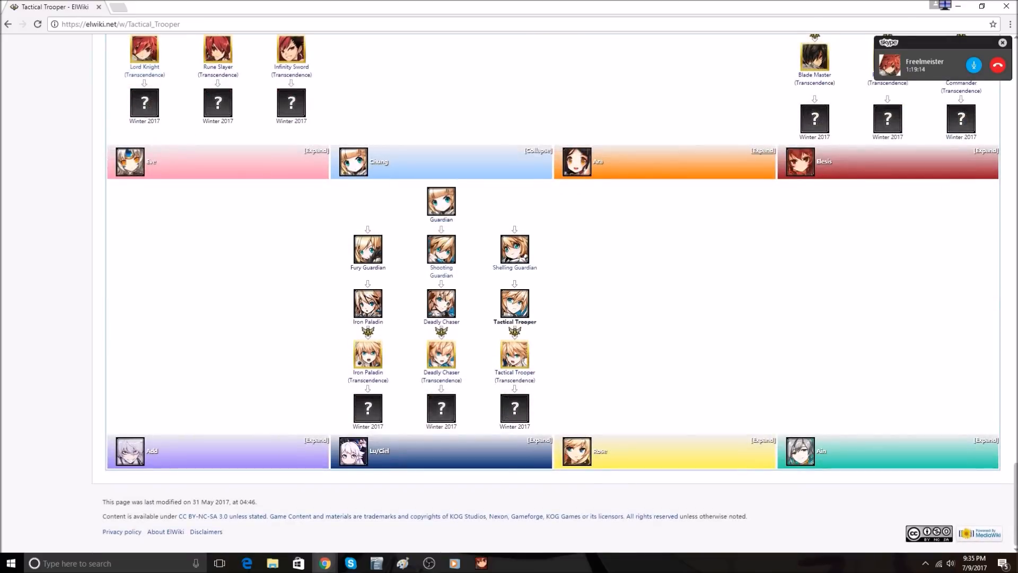
click(762, 151)
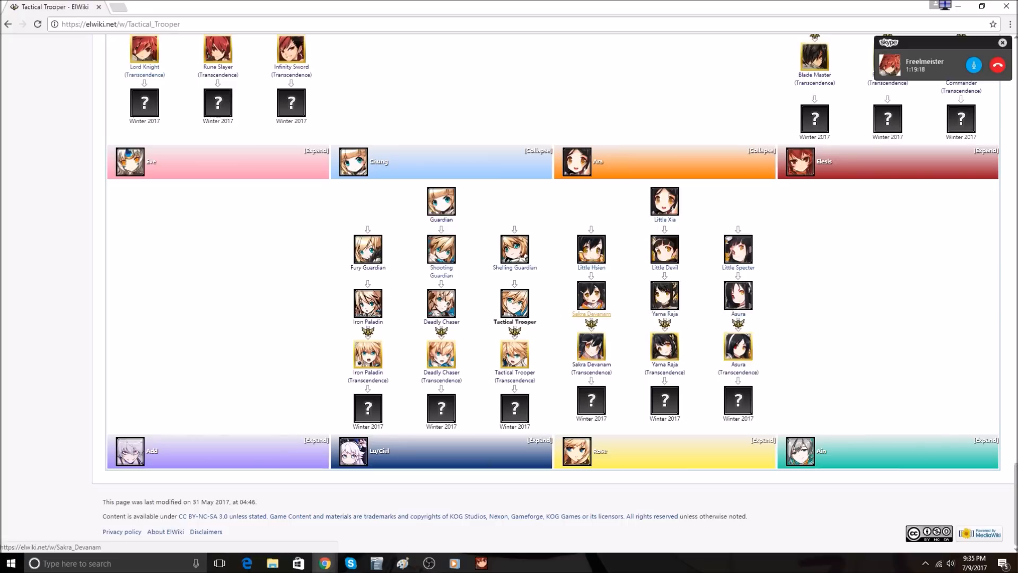
mouse_move(592, 313)
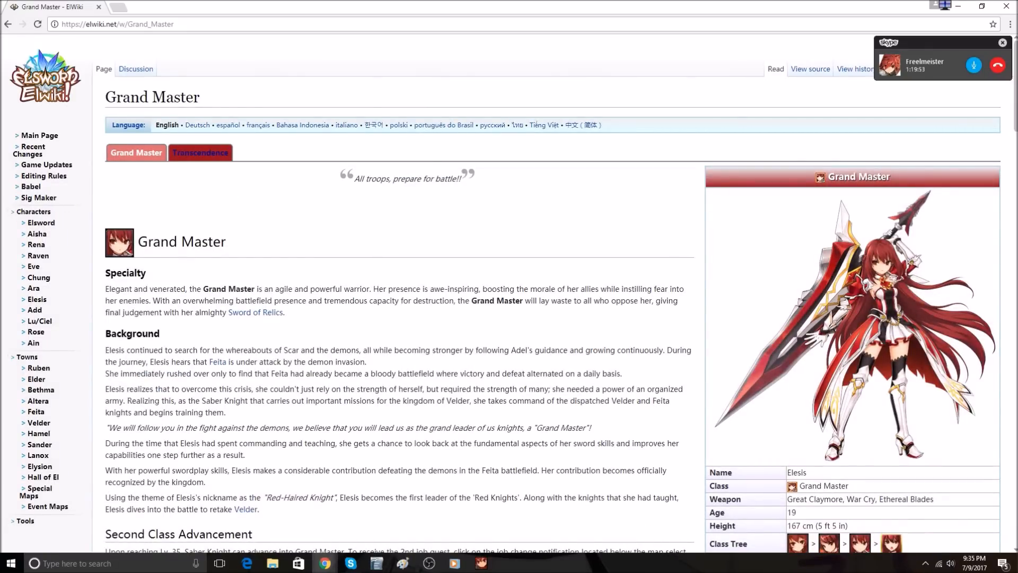
scroll(down, 3)
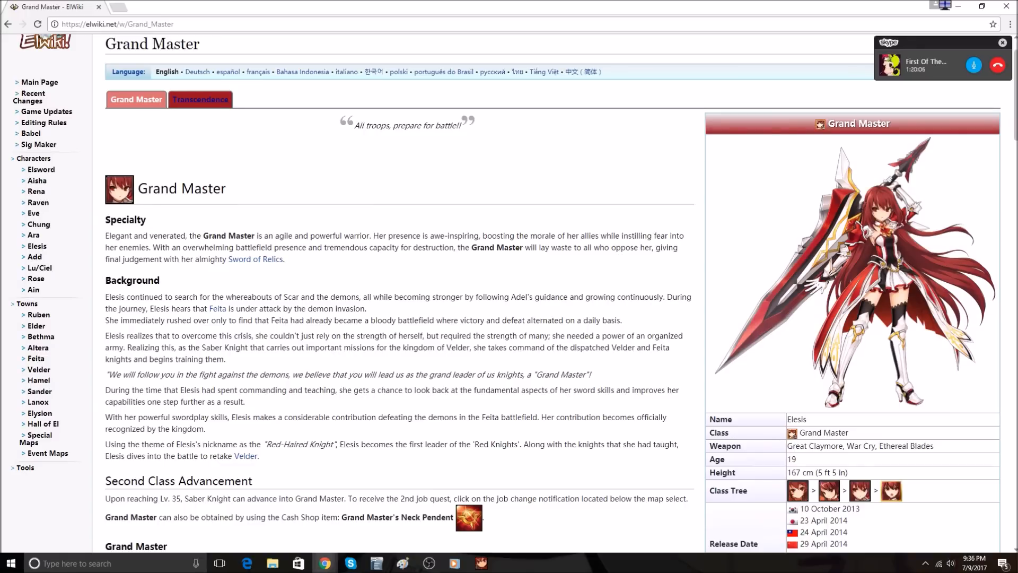
scroll(down, 3)
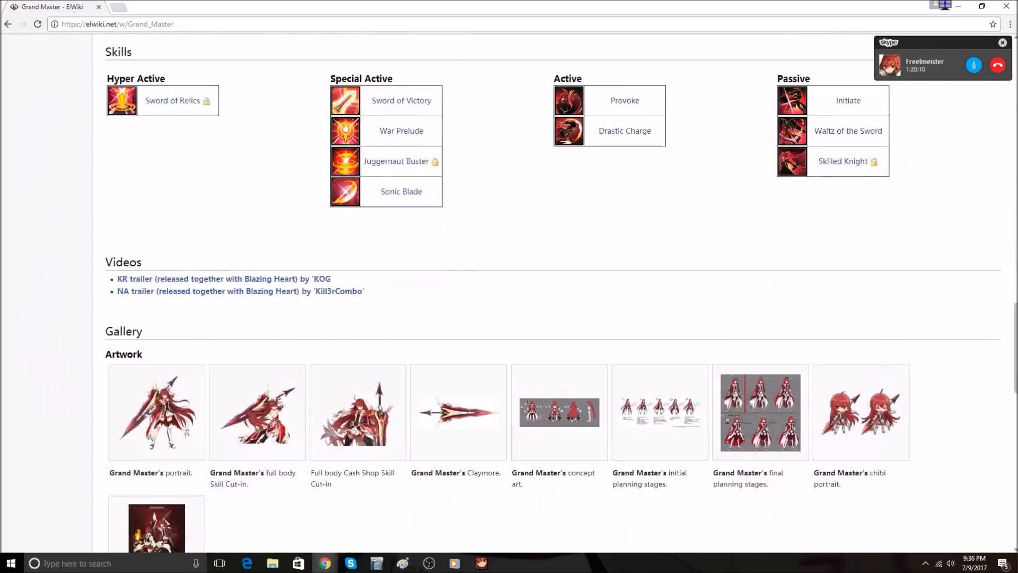
scroll(down, 3)
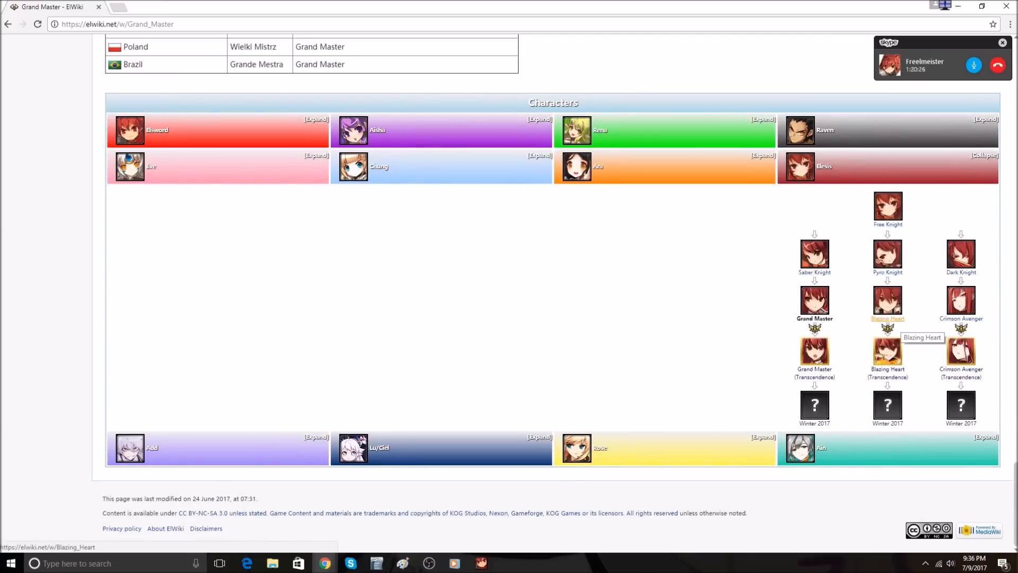
Read through Elesis's Blazing Heart page, then go to Add's Lunatic Psyker page from the navbox.
click(888, 318)
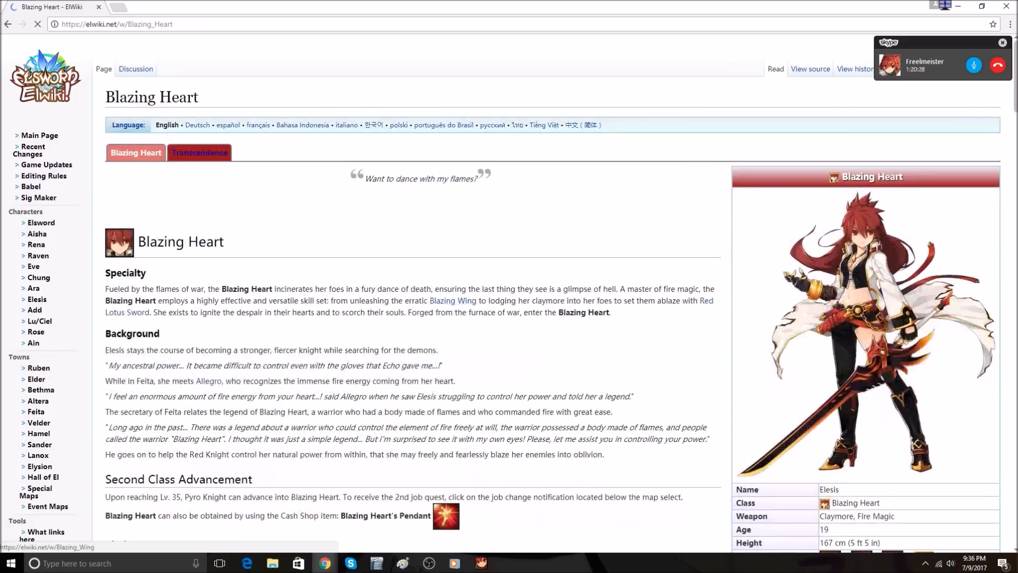
scroll(down, 3)
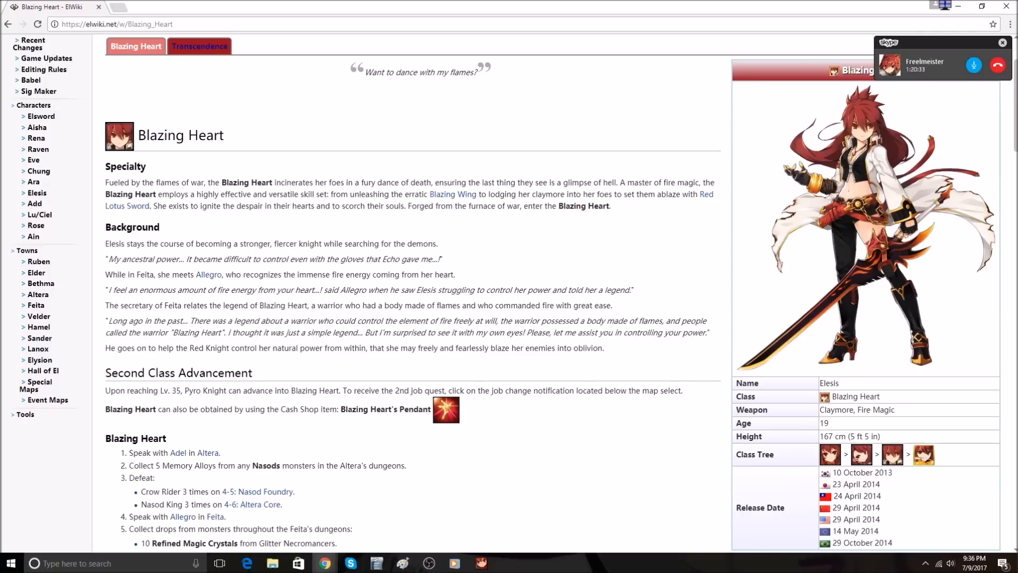
scroll(down, 3)
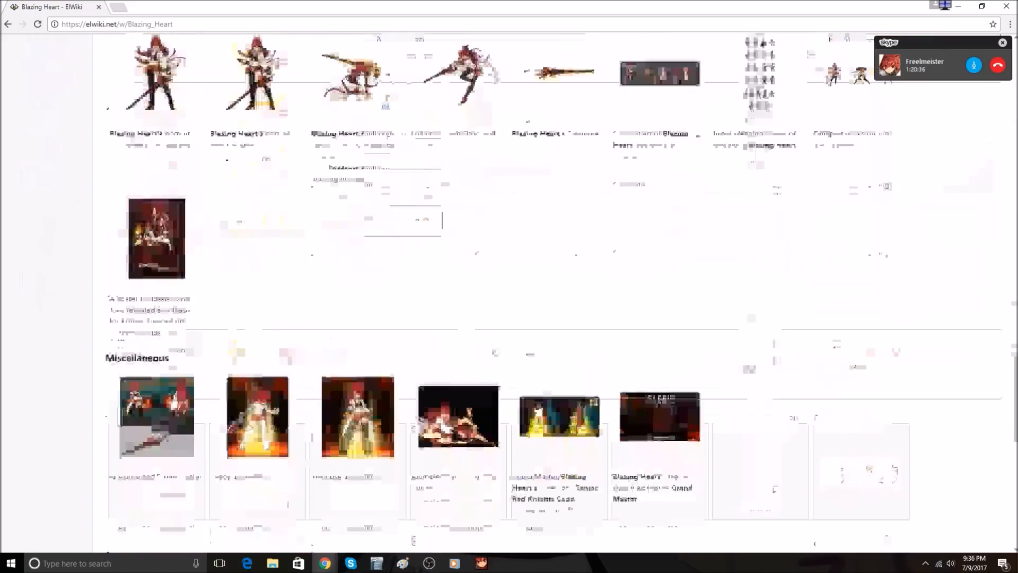
scroll(down, 3)
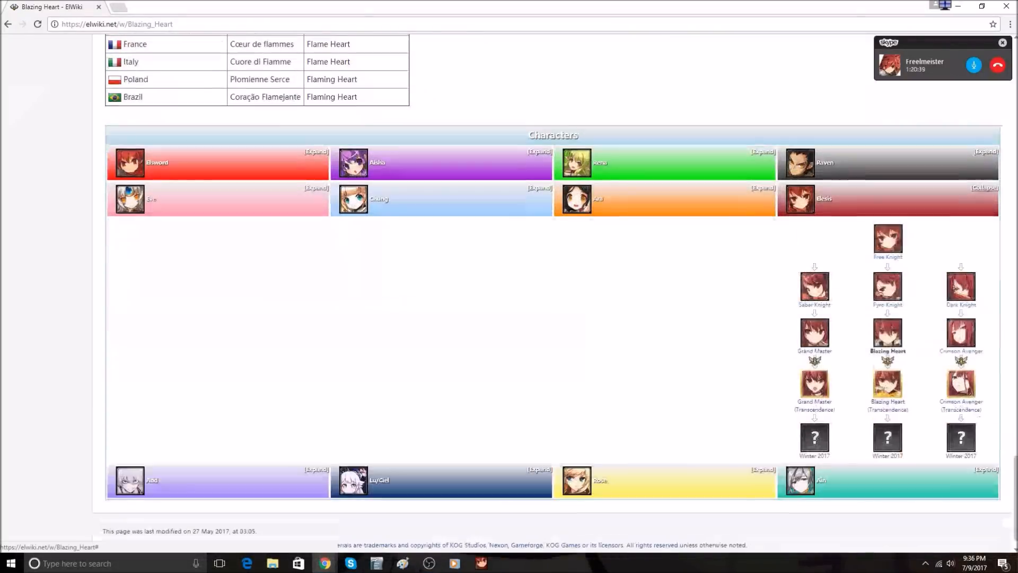
click(961, 350)
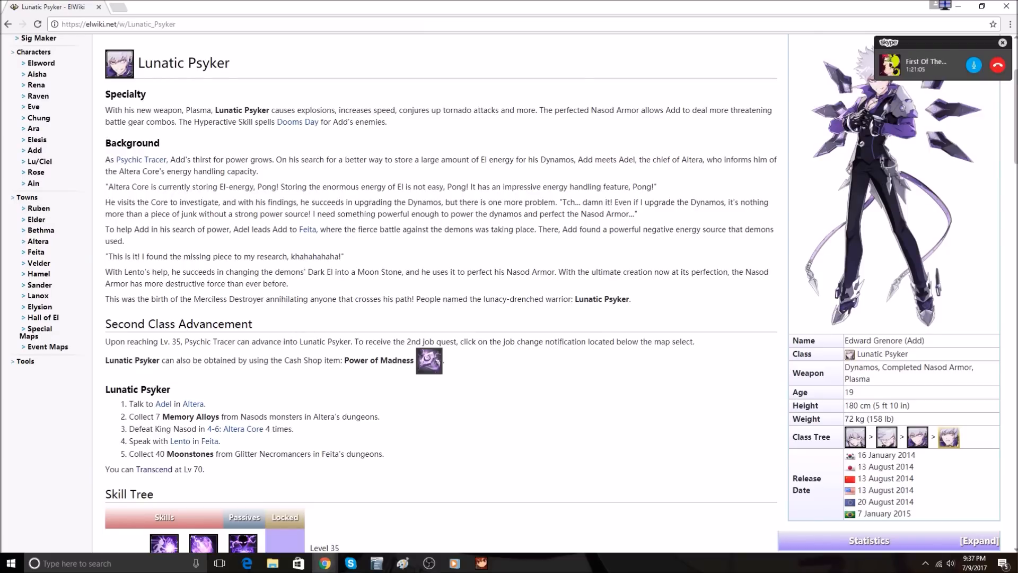
Scroll down to the Gallery section of the Lunatic Psyker page.
scroll(down, 3)
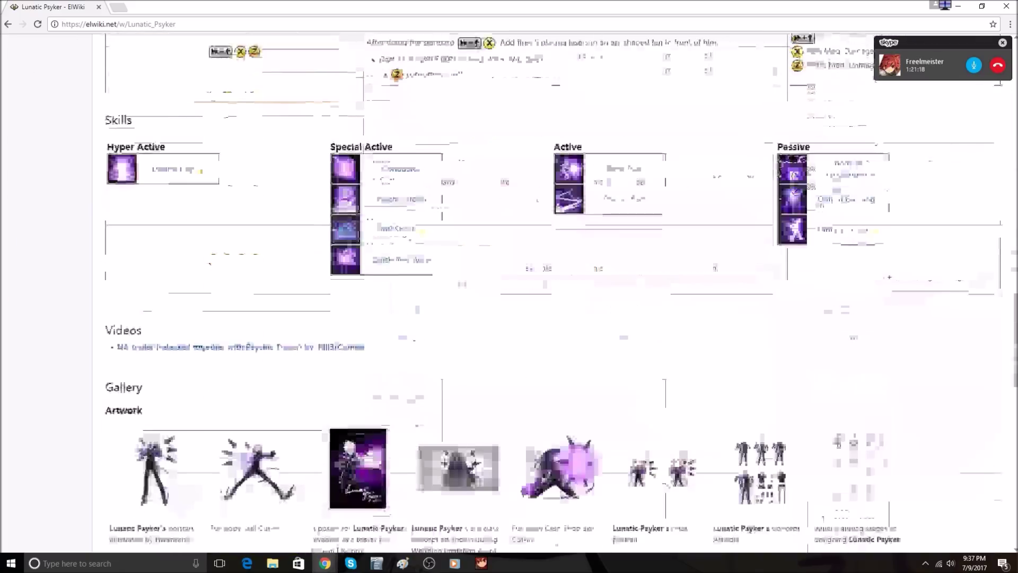
scroll(down, 3)
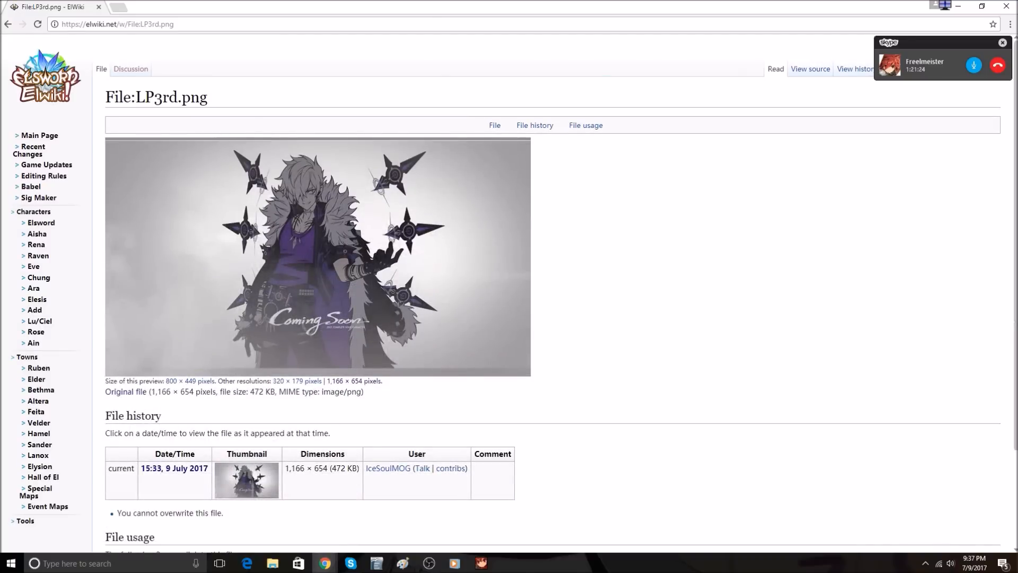
click(305, 256)
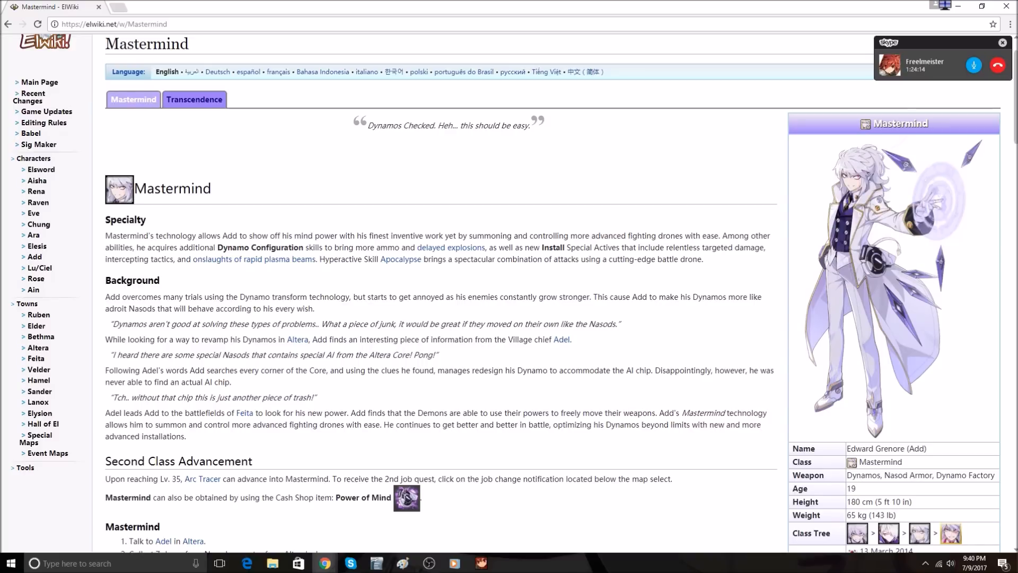
Scroll toward the Characters navbox to reach Ciel's Demonio link.
scroll(down, 3)
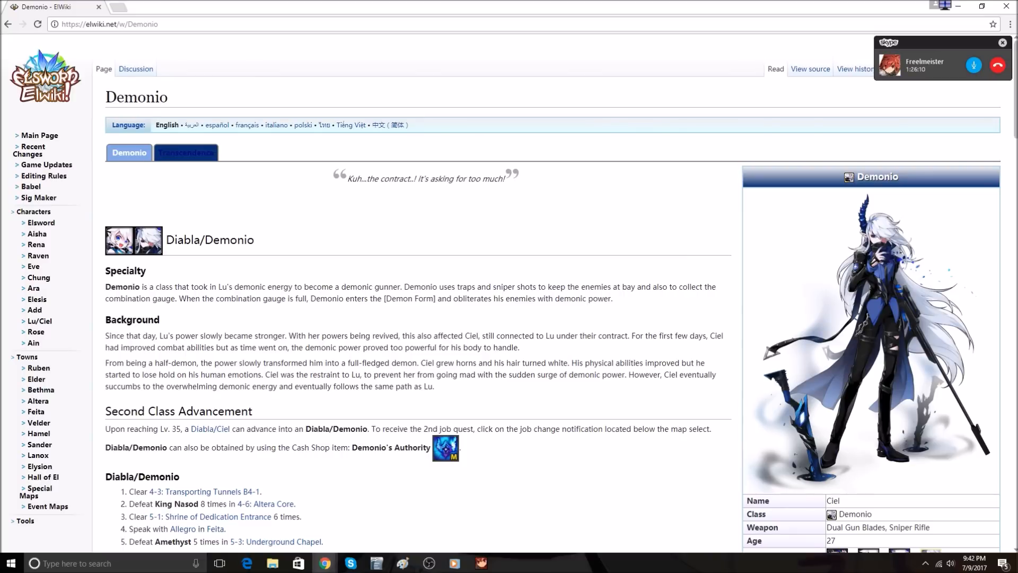
Scroll toward the Characters navbox to reach Rose's Crimson Rose link.
scroll(down, 3)
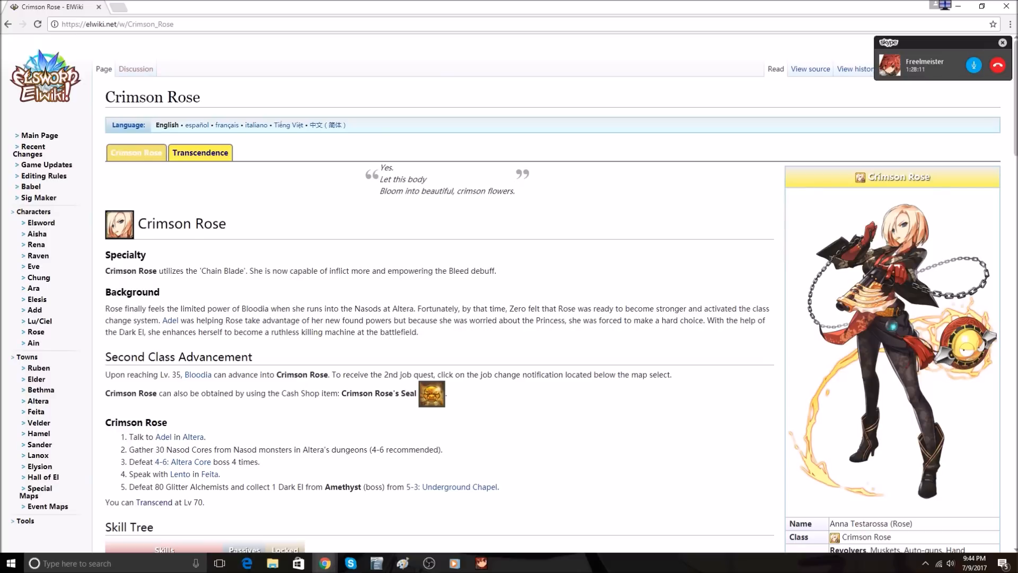
From the Crimson Rose page, go to Rose's Optimus class page via her class tree.
drag(379, 167, 428, 189)
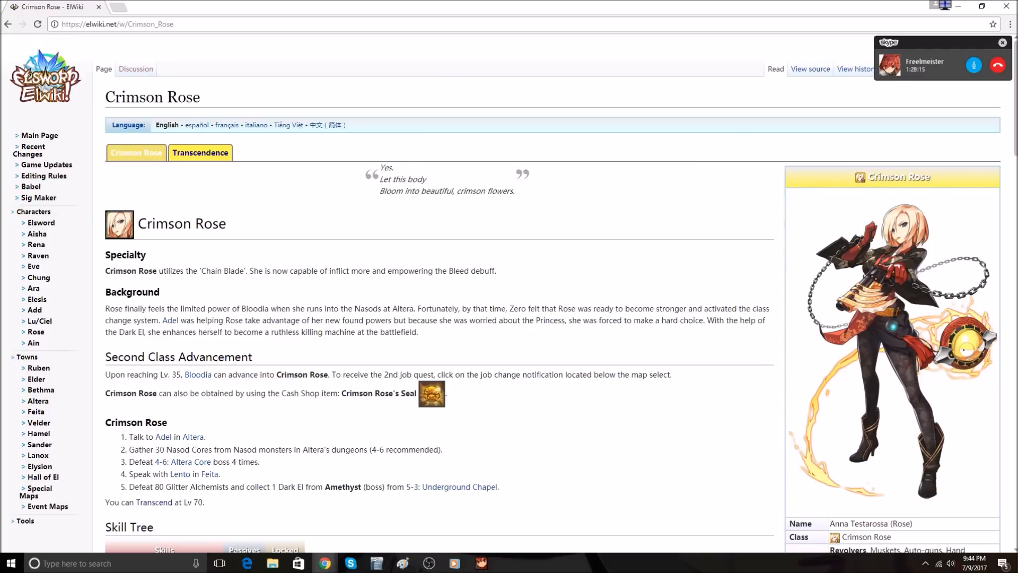
scroll(down, 3)
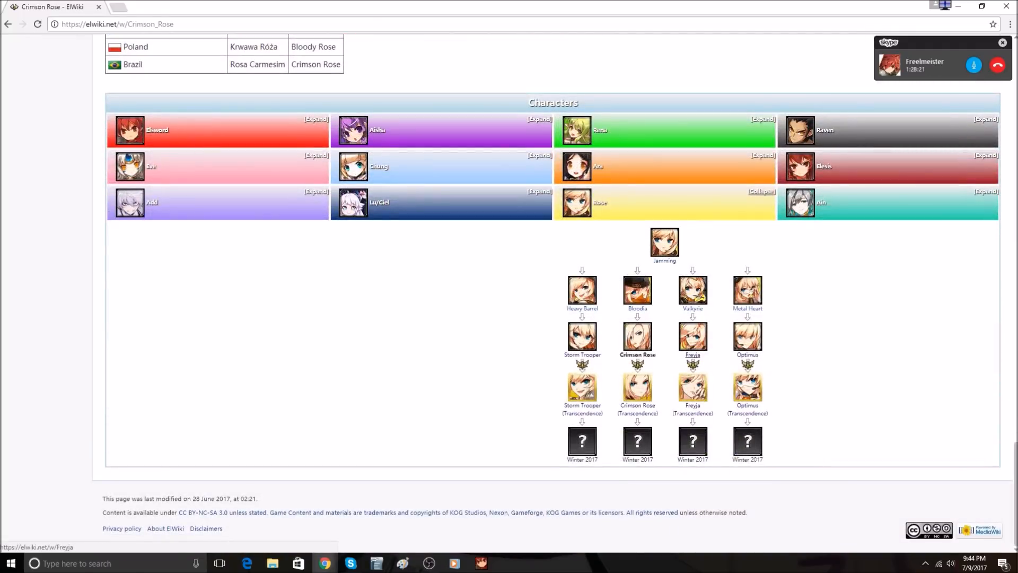
click(693, 355)
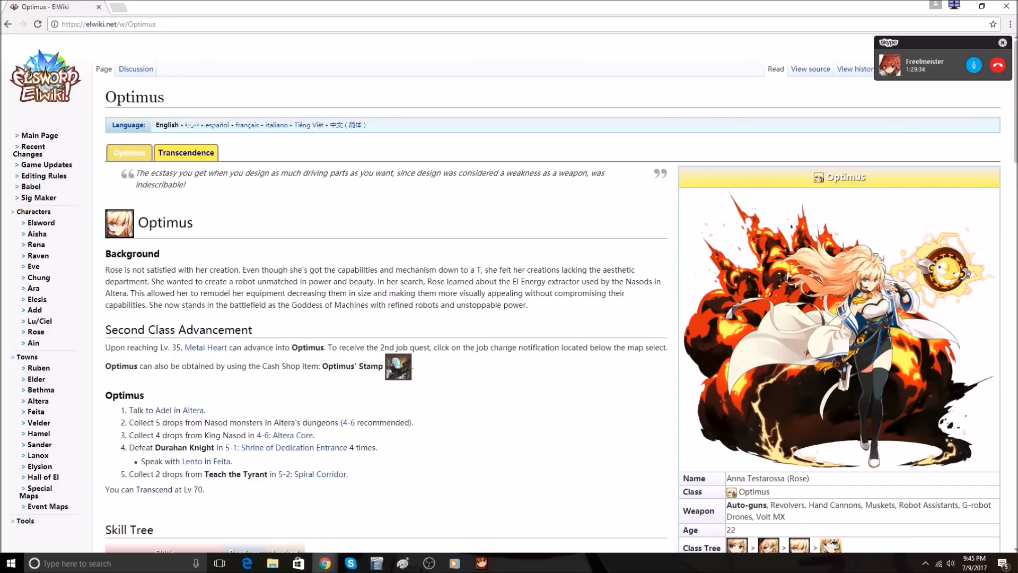
From the Optimus page, go to Ain's Erbluhen Emotion page via Ain's class tree.
scroll(down, 3)
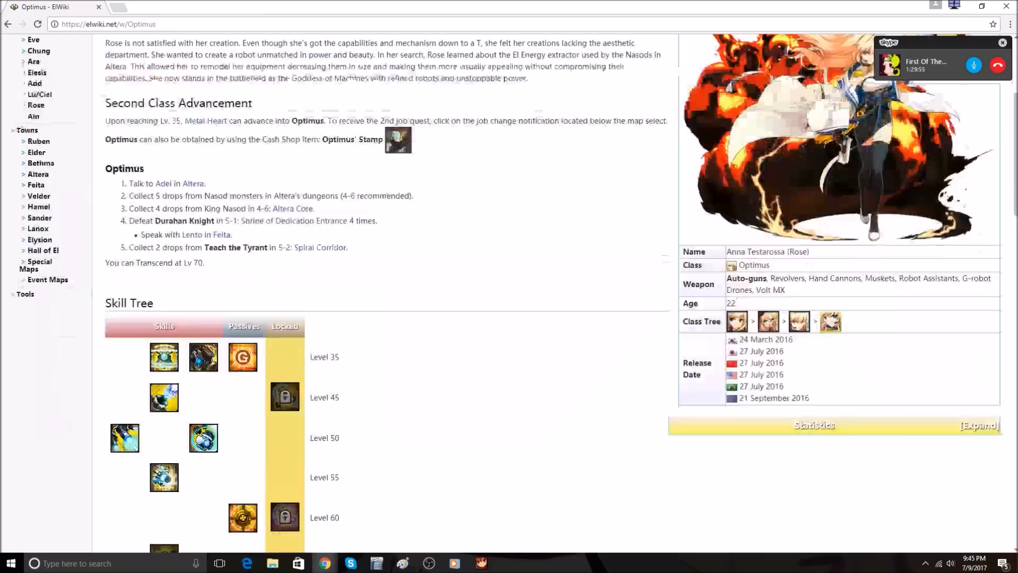
scroll(down, 3)
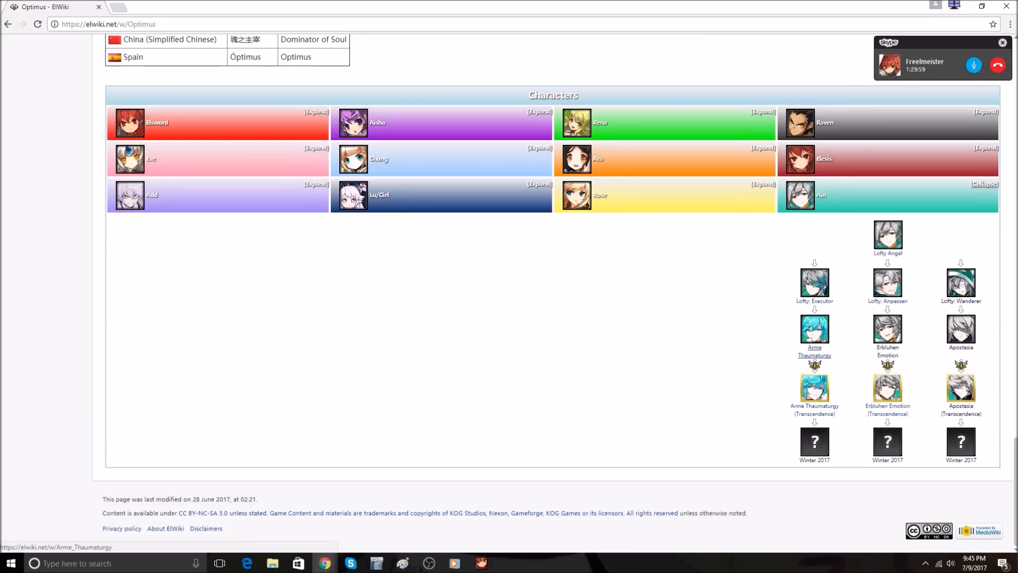
click(815, 351)
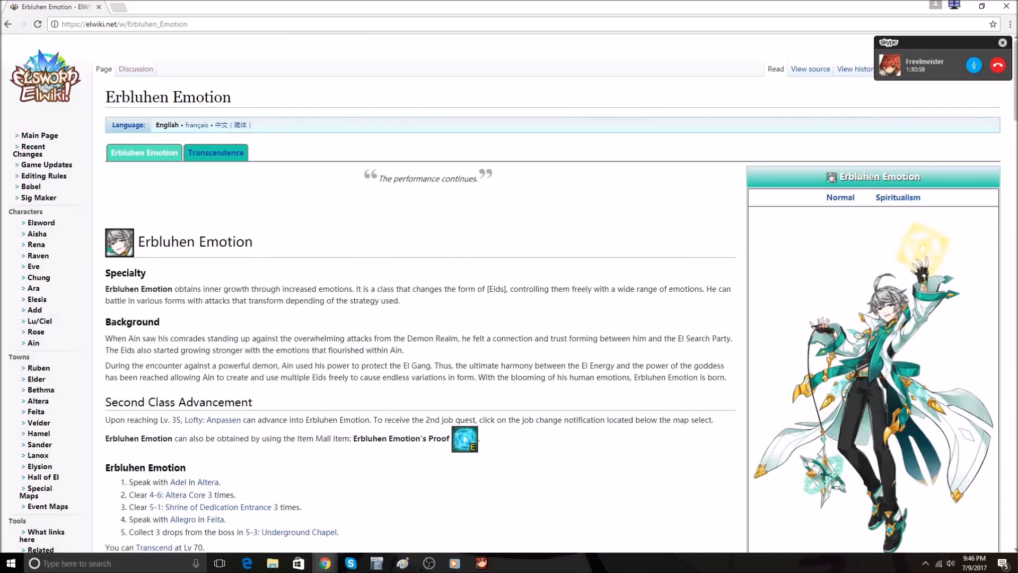
Go to Ain's Apostasia class page from Ain's class tree.
click(840, 198)
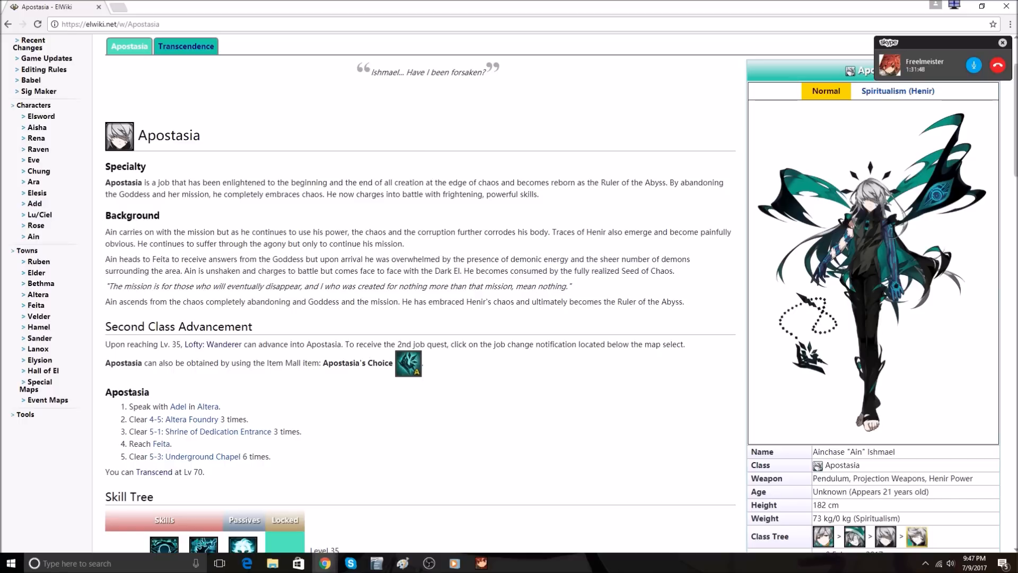
Scroll the Apostasia article past combos and skills to its Gallery, Trivia and Alternative Names.
scroll(down, 3)
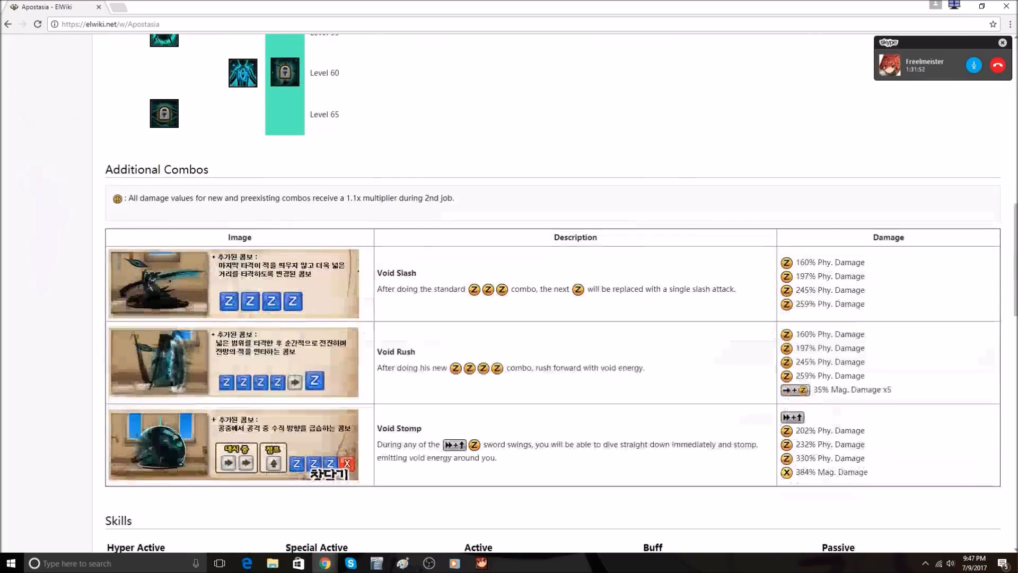
scroll(down, 3)
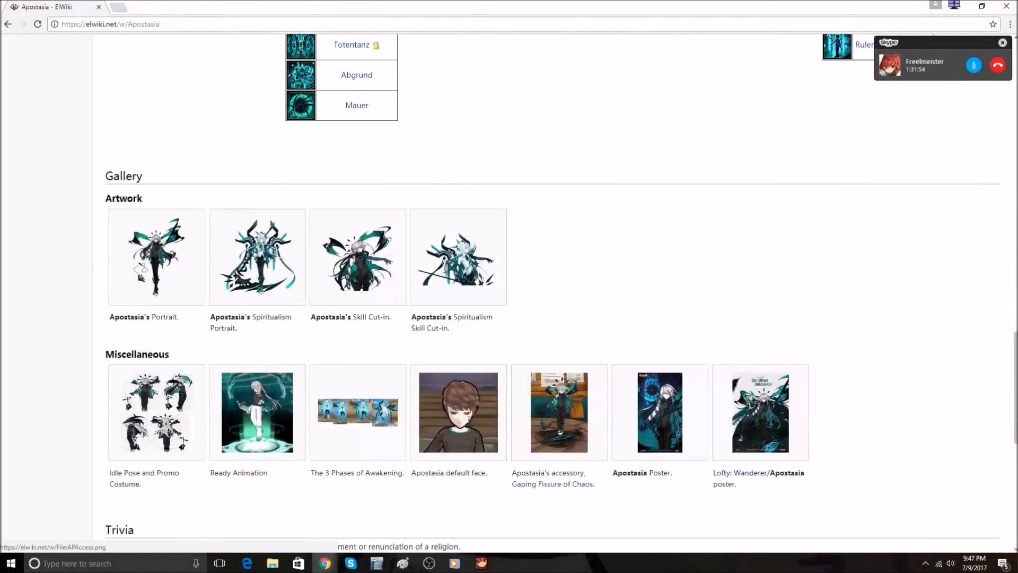
scroll(down, 3)
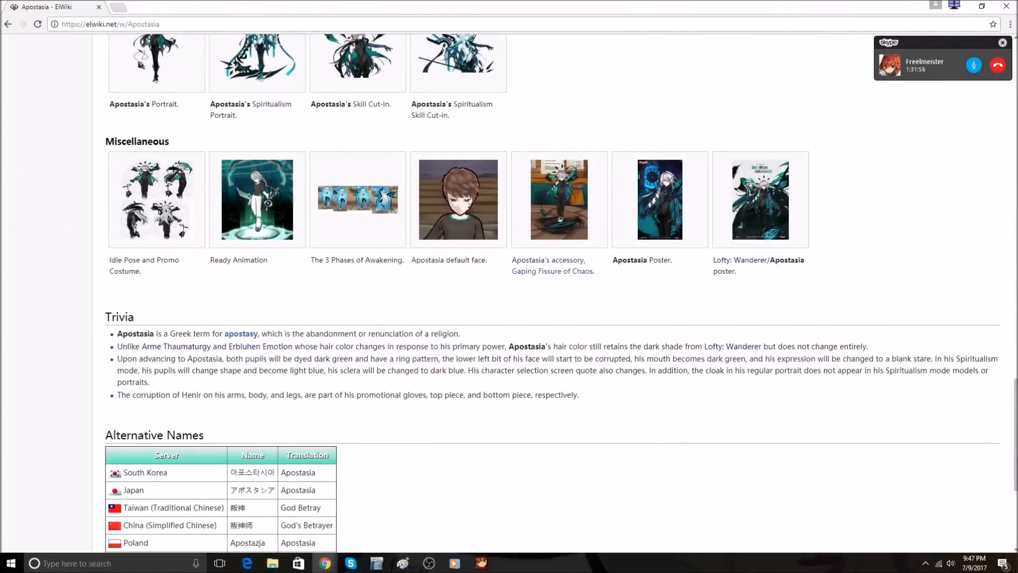